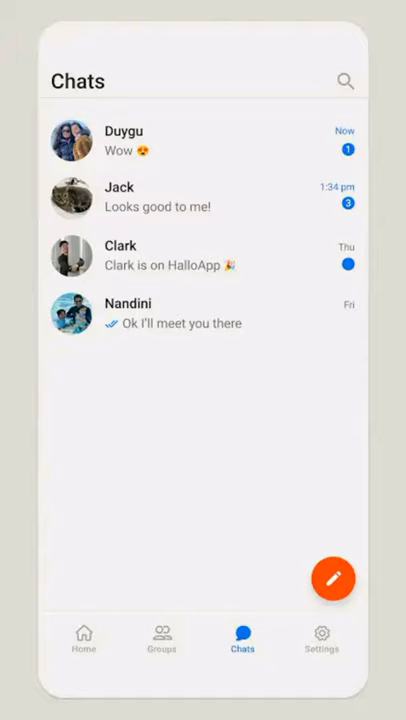
# Step: Flip through the Groups and Home preview screens, then exit to the Android home screen
pyautogui.click(162, 636)
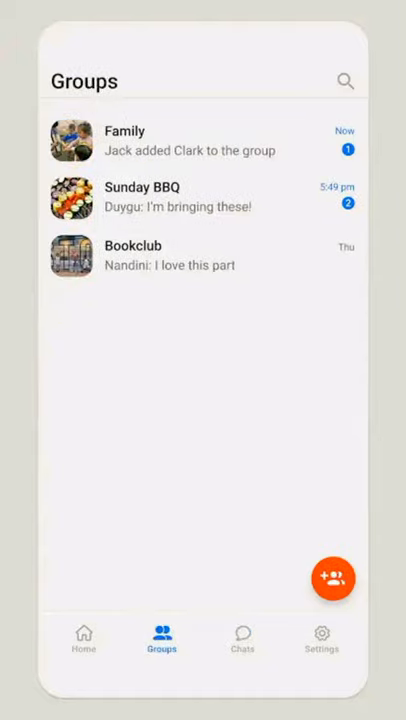
pyautogui.click(84, 638)
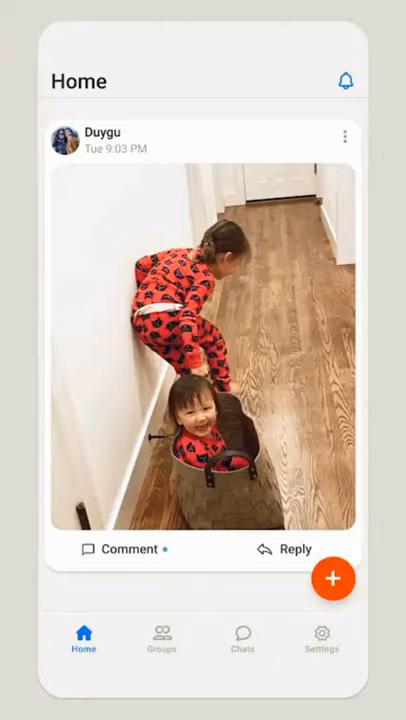
pyautogui.click(244, 640)
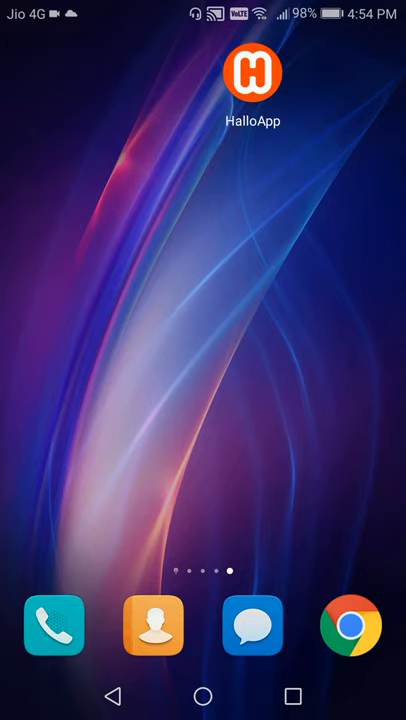
# Step: Launch HalloApp and sign up as The PHONE MENTOR with an Indian phone number
pyautogui.click(256, 78)
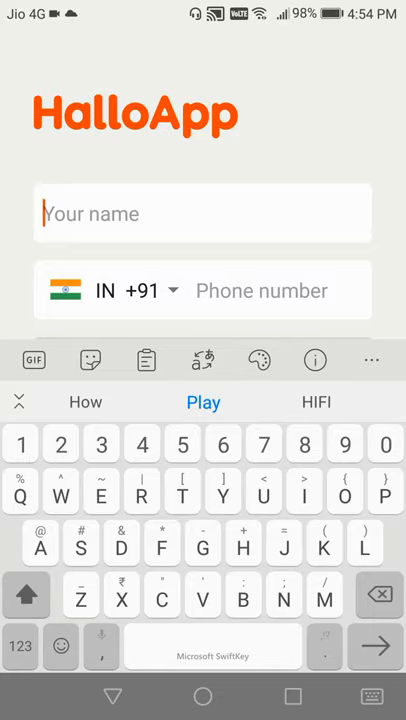
pyautogui.write('The PHONE MENTOR')
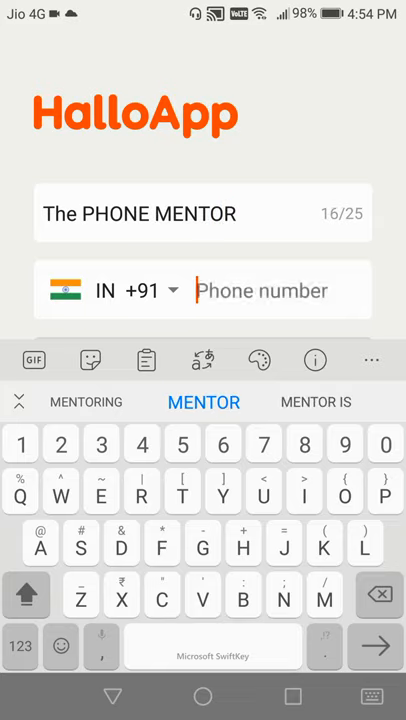
pyautogui.write('7011')
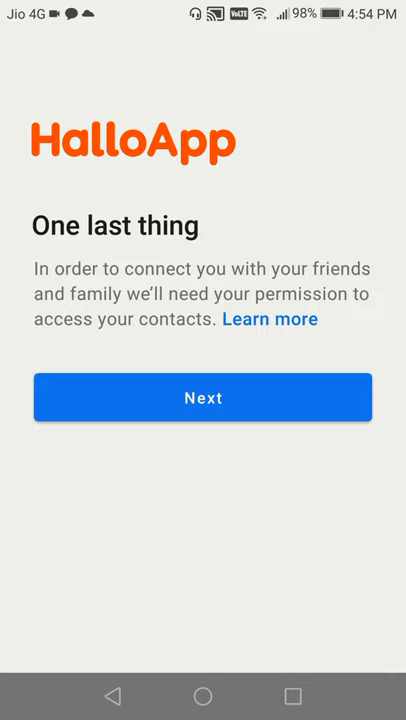
# Step: Continue past Next and allow HalloApp to access the phone's contacts
pyautogui.click(204, 396)
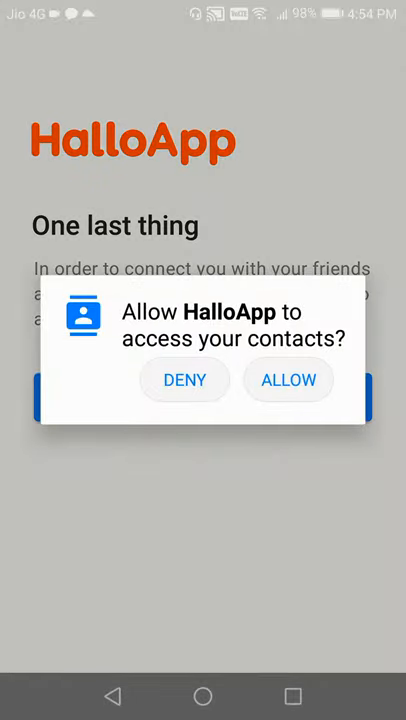
pyautogui.click(288, 380)
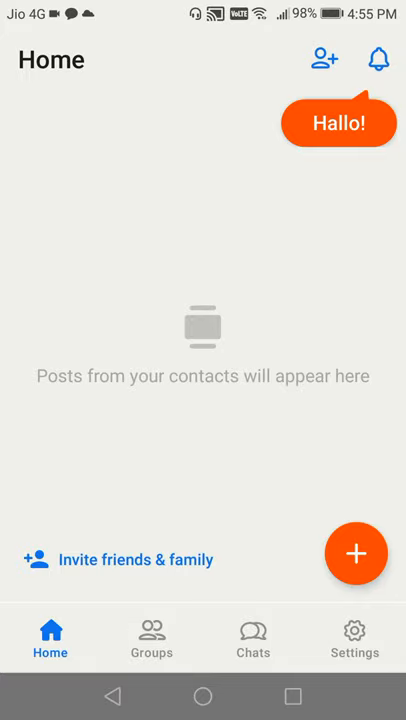
# Step: Tour the Chats, Home, Groups and Settings sections, ending on the chat list with Deepak
pyautogui.click(252, 636)
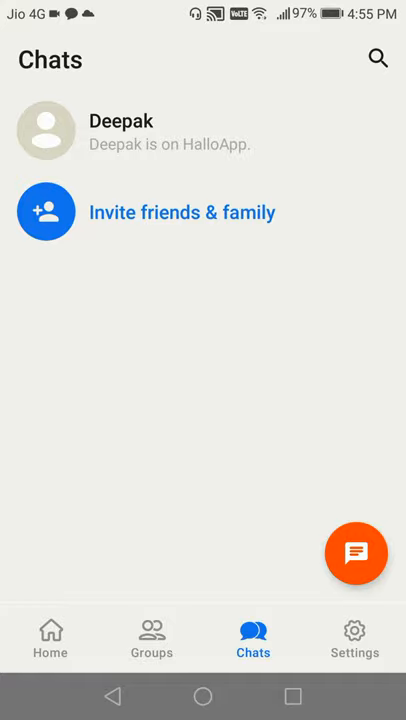
pyautogui.click(50, 638)
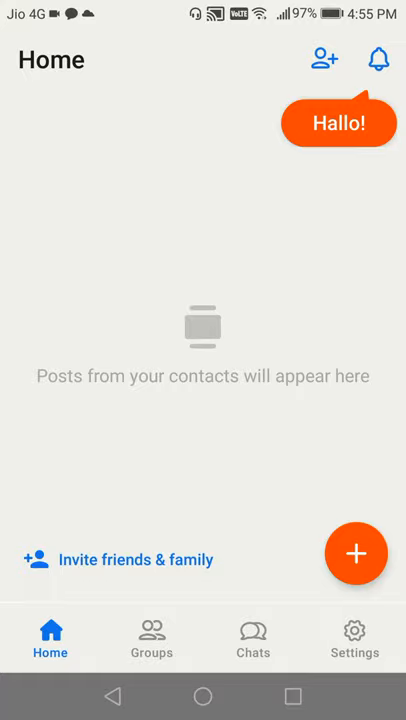
pyautogui.click(152, 636)
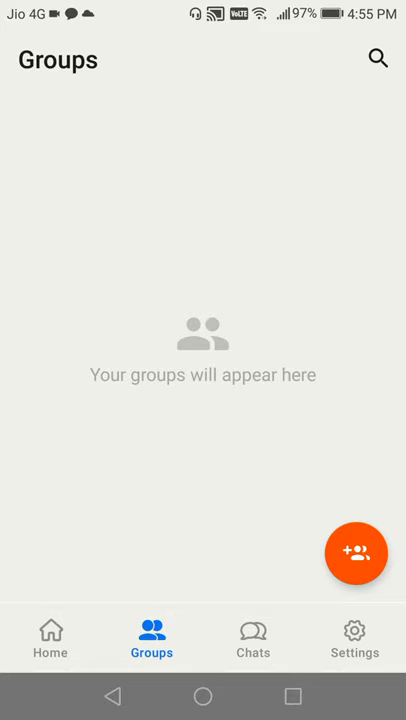
pyautogui.click(252, 634)
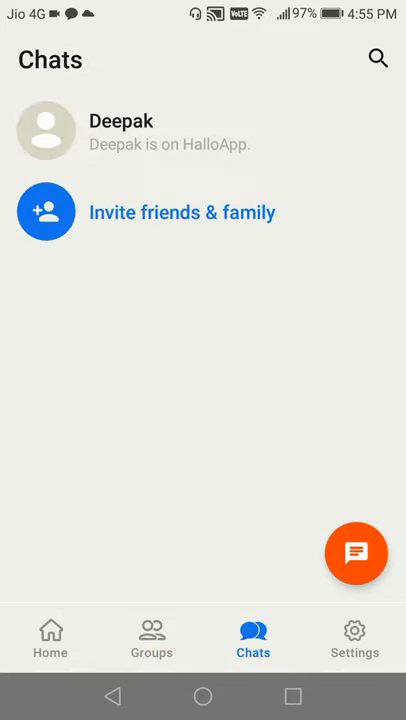
pyautogui.click(356, 632)
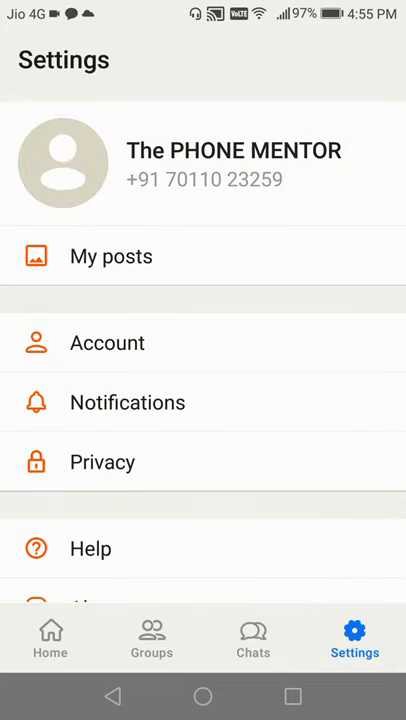
pyautogui.click(50, 634)
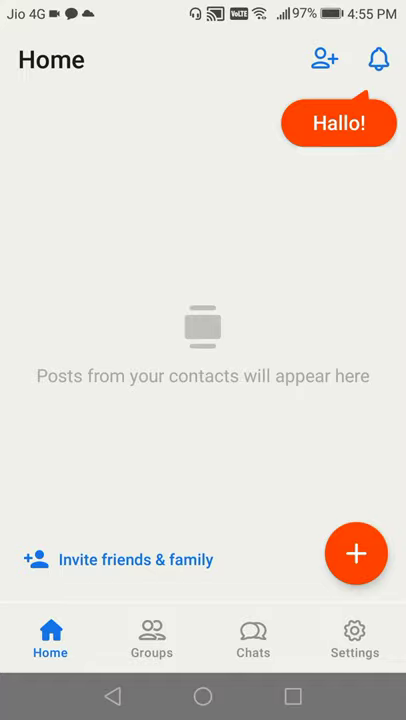
pyautogui.click(252, 632)
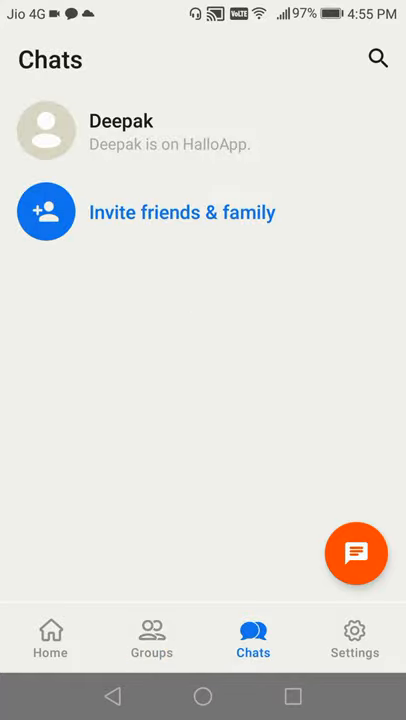
# Step: Send Deepak a 'Hi' message and go back to the chat list
pyautogui.click(120, 132)
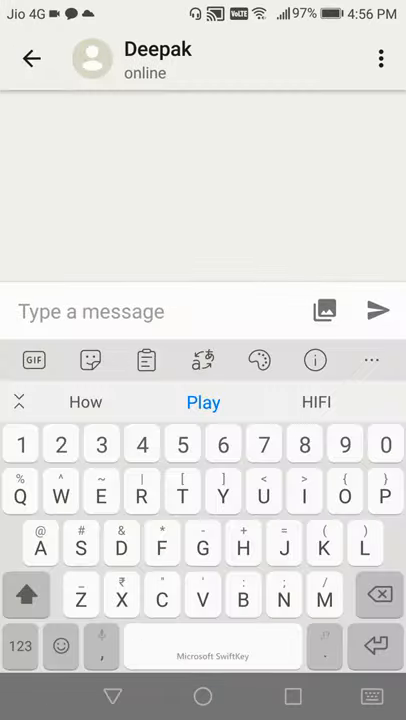
pyautogui.click(376, 312)
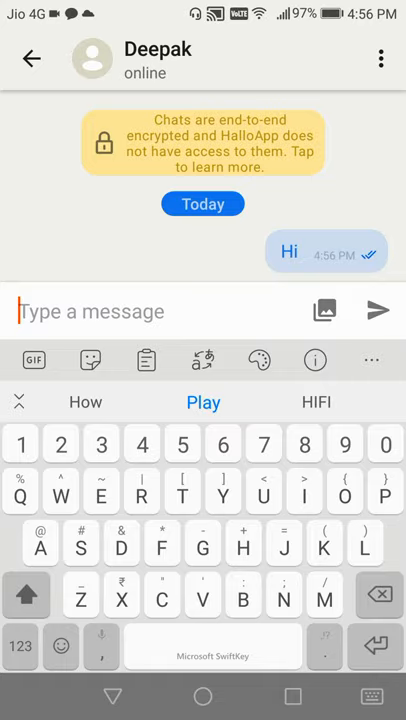
pyautogui.click(30, 58)
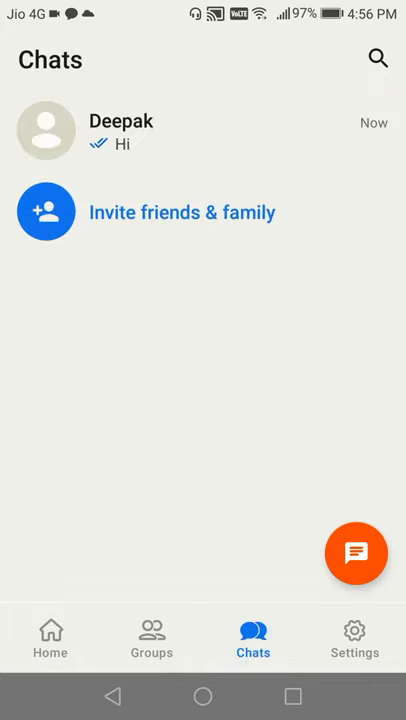
# Step: View the empty Groups section and return to the Home feed
pyautogui.click(152, 632)
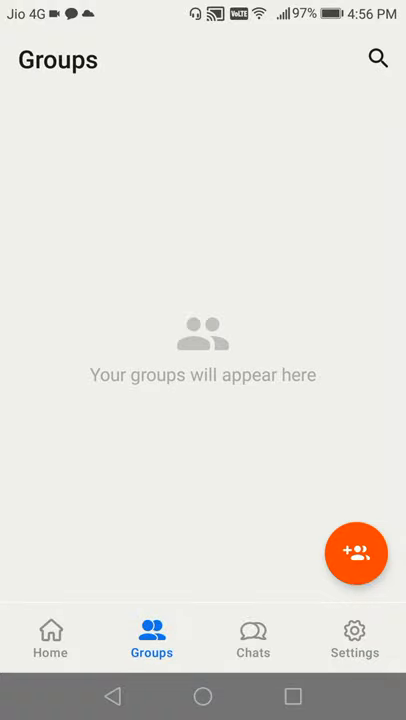
pyautogui.click(356, 552)
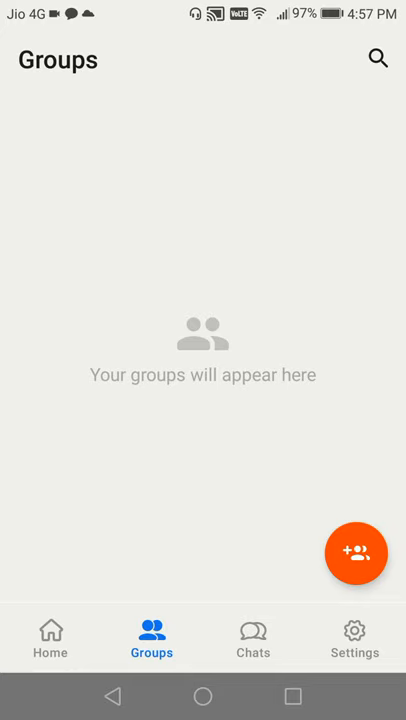
pyautogui.click(50, 640)
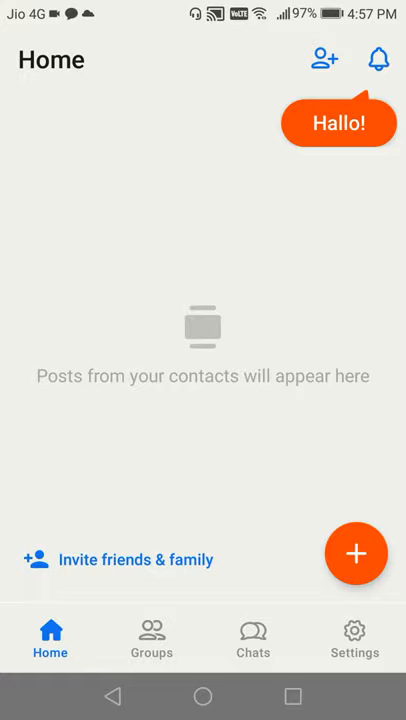
# Step: Create a new text post reading 'Good morning' and share it with contacts
pyautogui.click(356, 552)
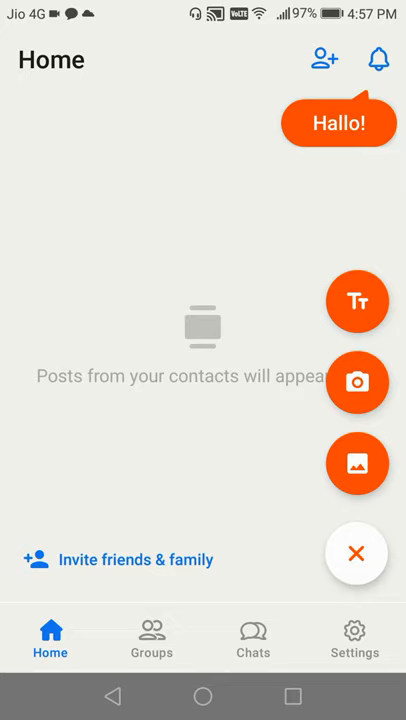
pyautogui.click(356, 300)
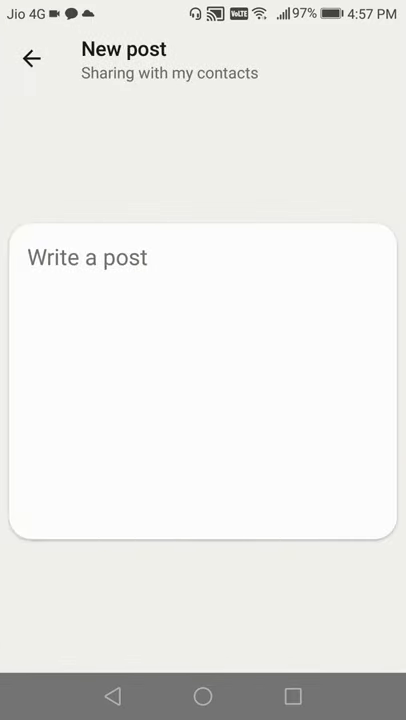
pyautogui.write('Good morning')
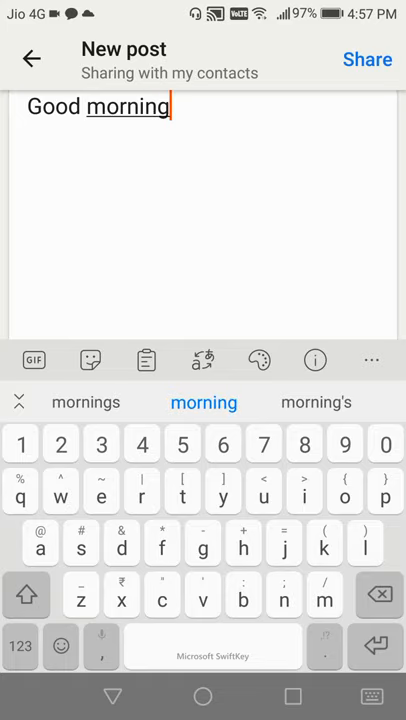
pyautogui.click(368, 60)
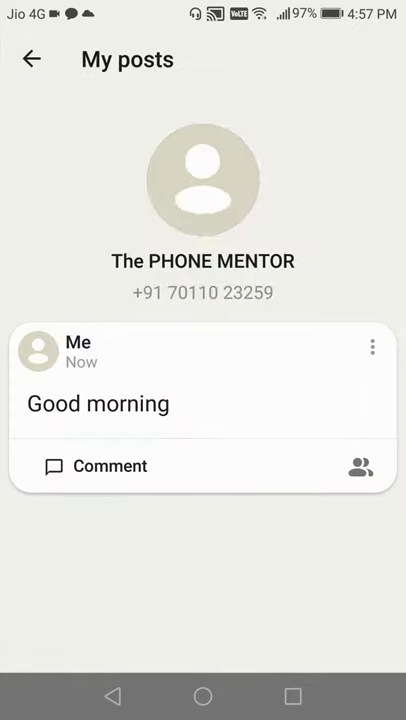
# Step: Leave My posts via Settings and view the Good morning post on the Home feed
pyautogui.click(368, 348)
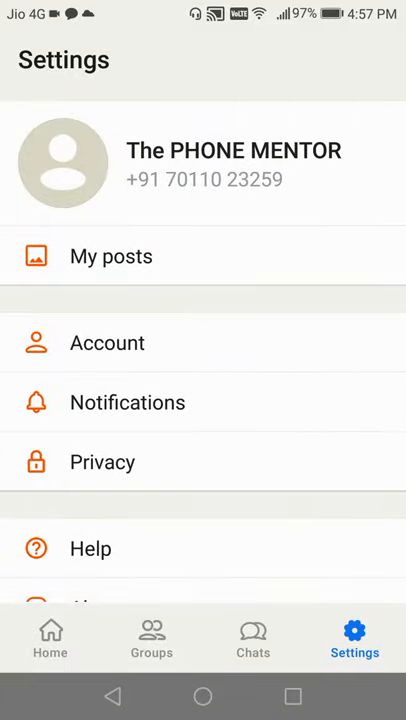
pyautogui.click(50, 632)
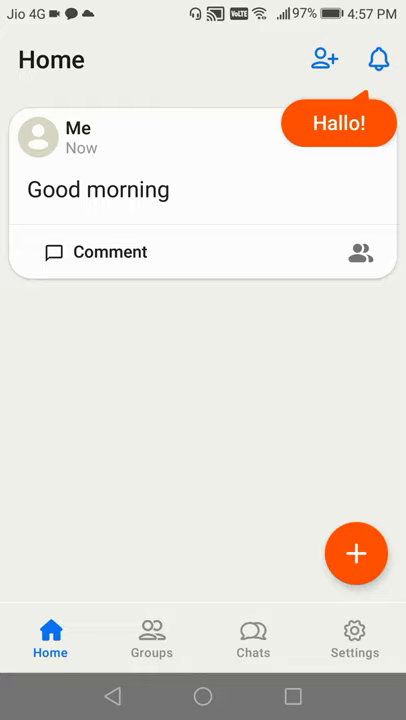